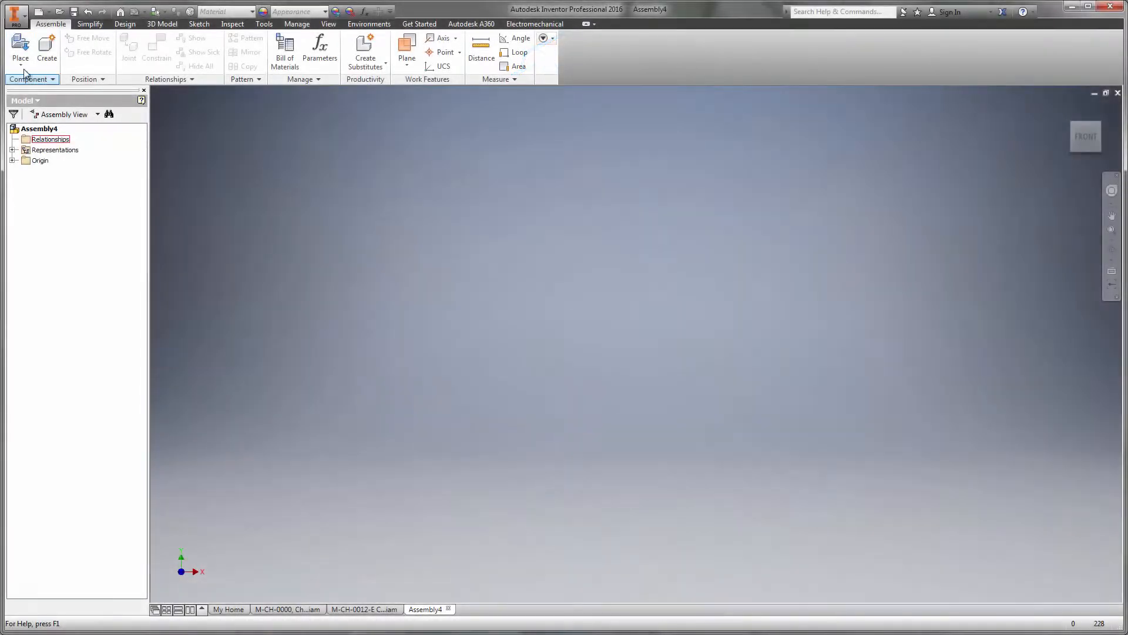
Step: Choose m-ch-0070 pedal box assembly.sldasm as the imported CAD file to place
click(20, 49)
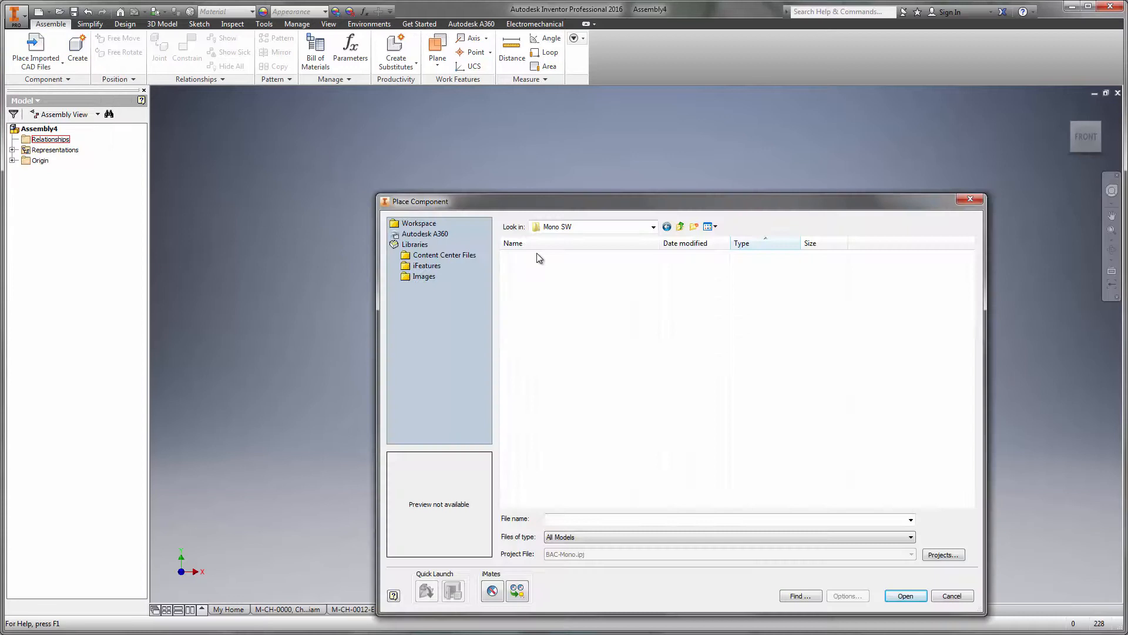
click(904, 595)
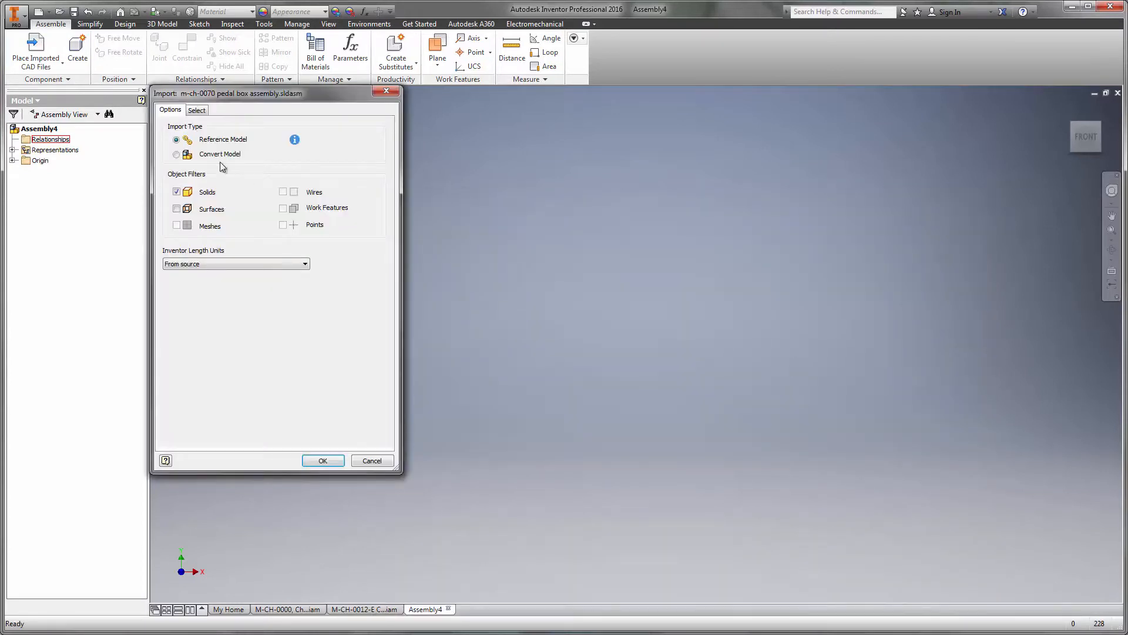
Step: Review components, view the top, accept reference import, and place grounded at origin
click(322, 461)
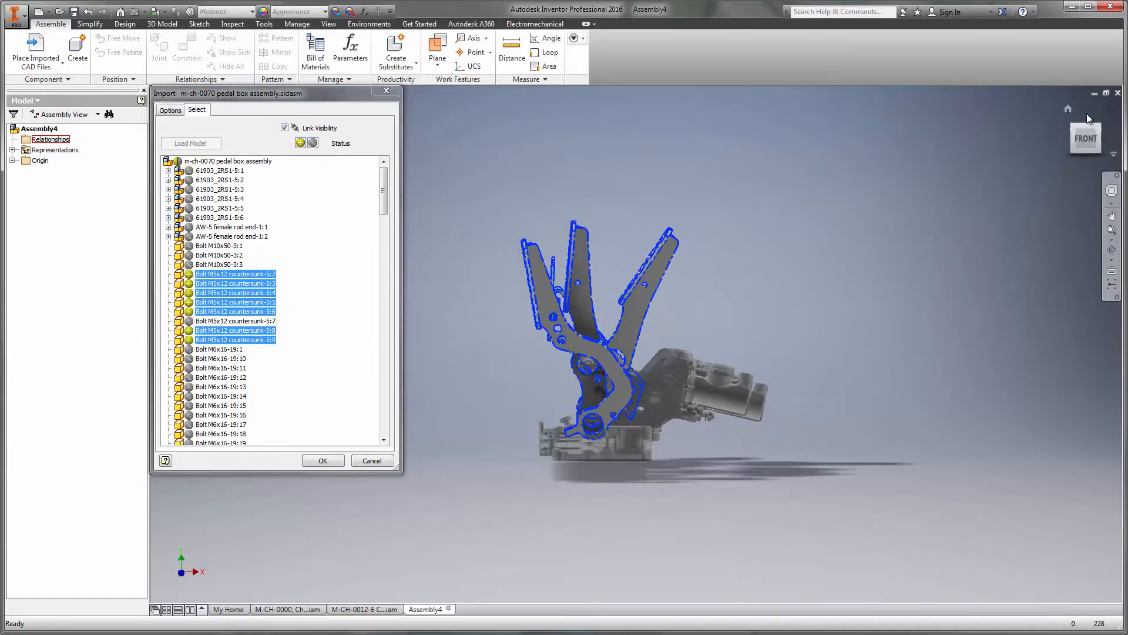
click(1085, 137)
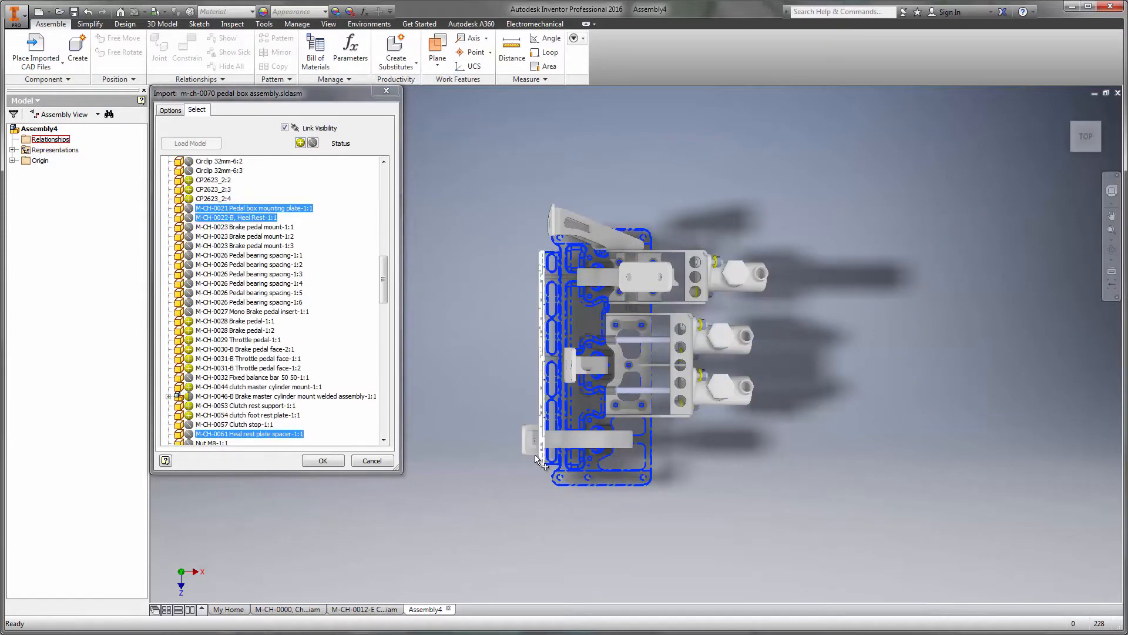
click(323, 459)
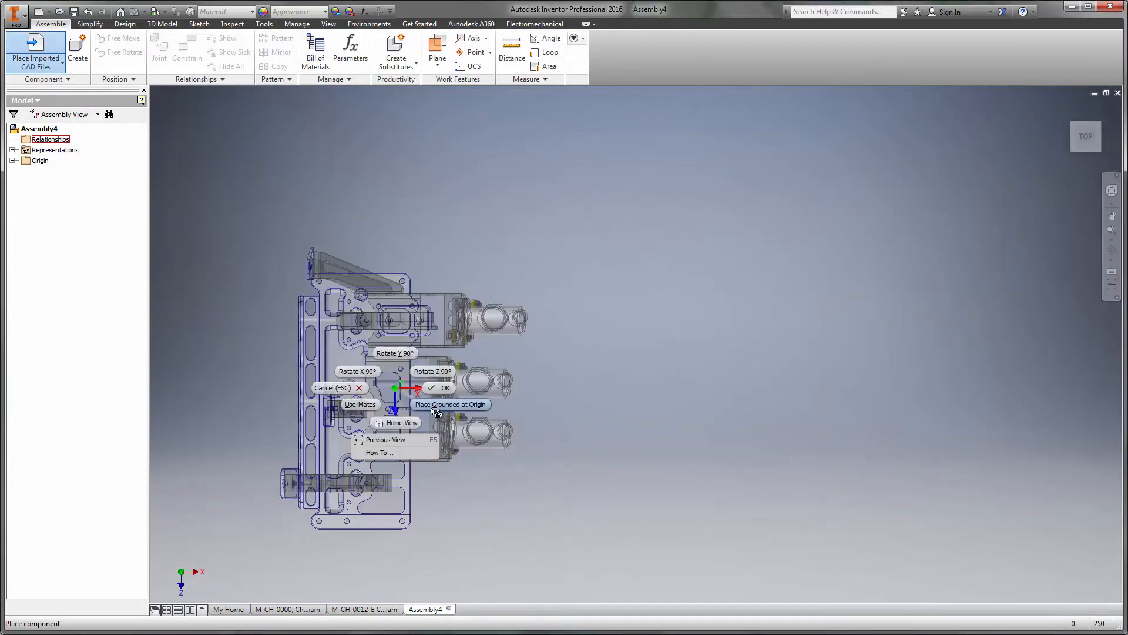
click(446, 388)
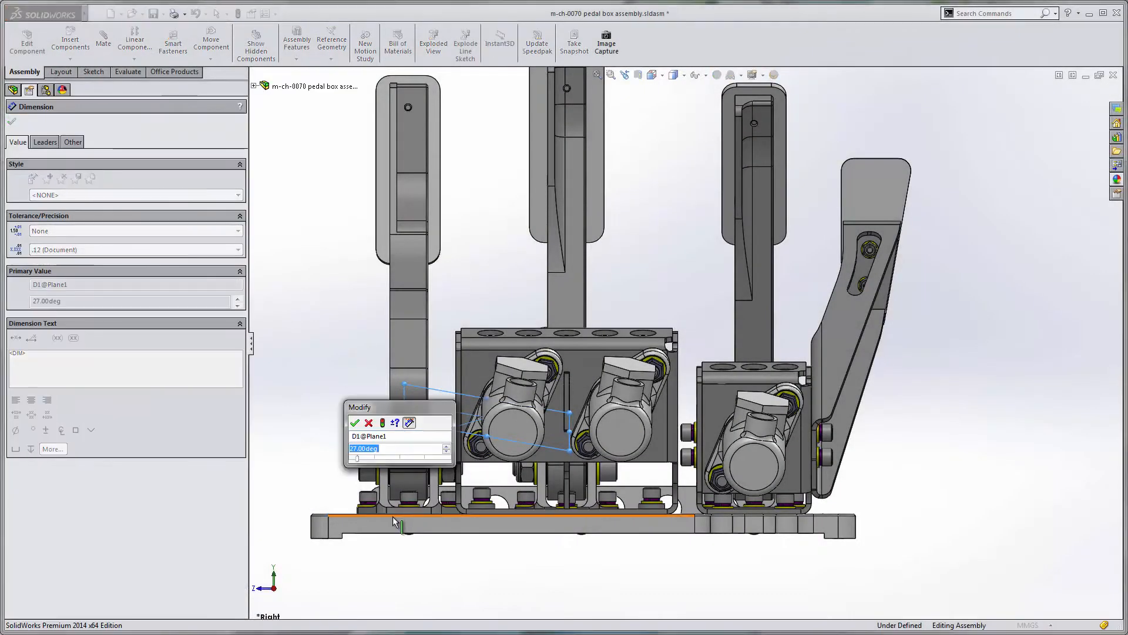
Step: Change the D1@Plane1 angle dimension from 27 to 17 degrees
text(17)
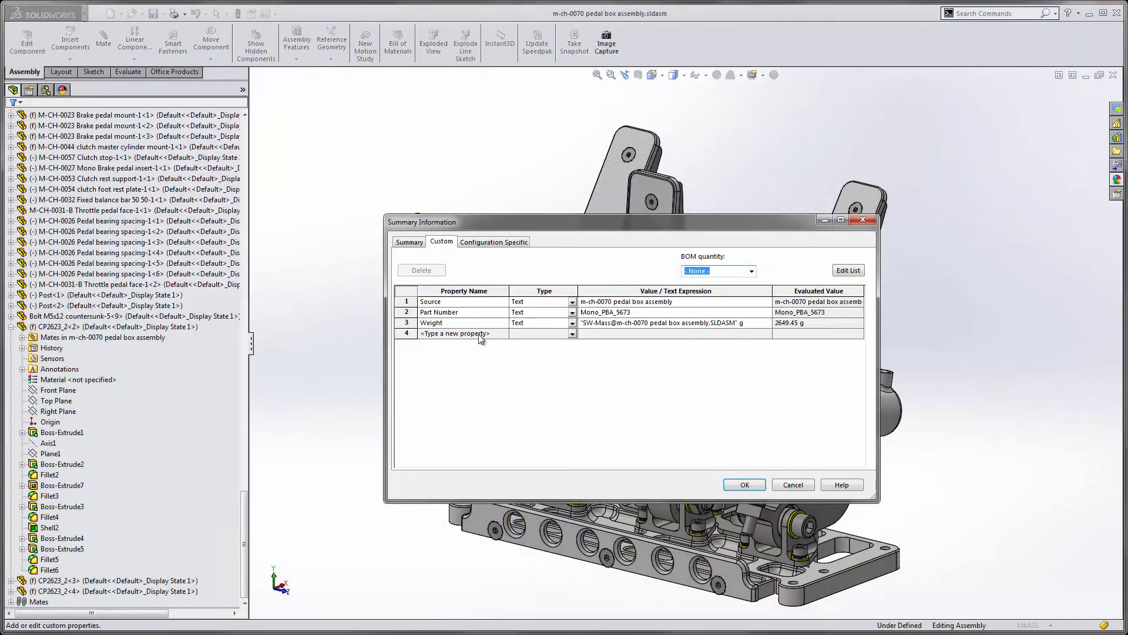
Step: Add a Text custom property 'Stock Number' with value SN_83883
text(Stock)
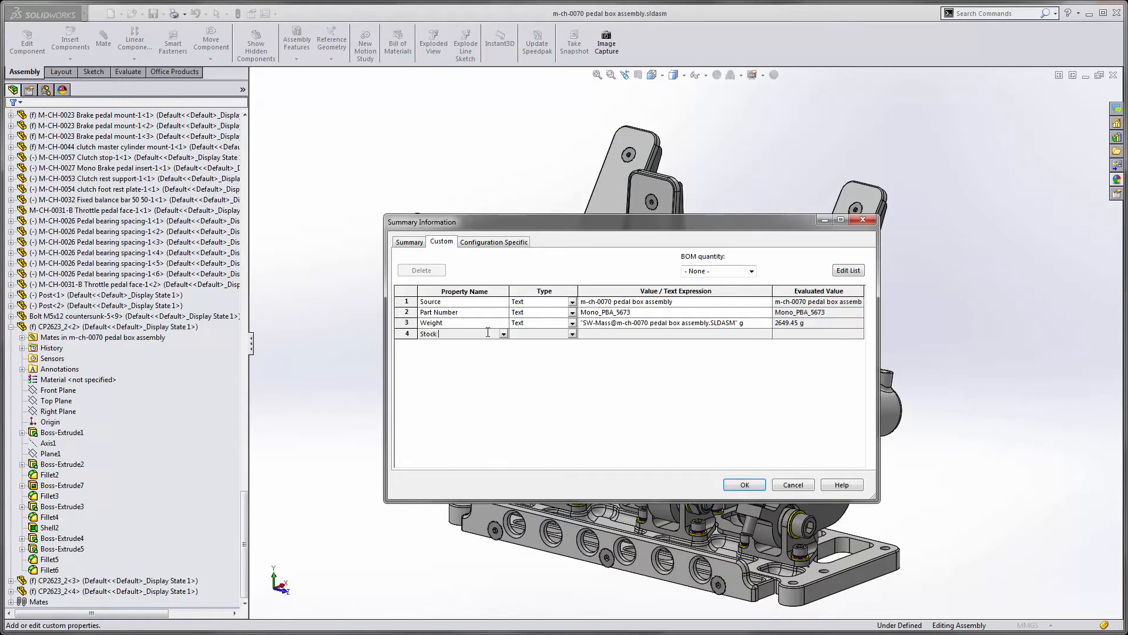
text(Number)
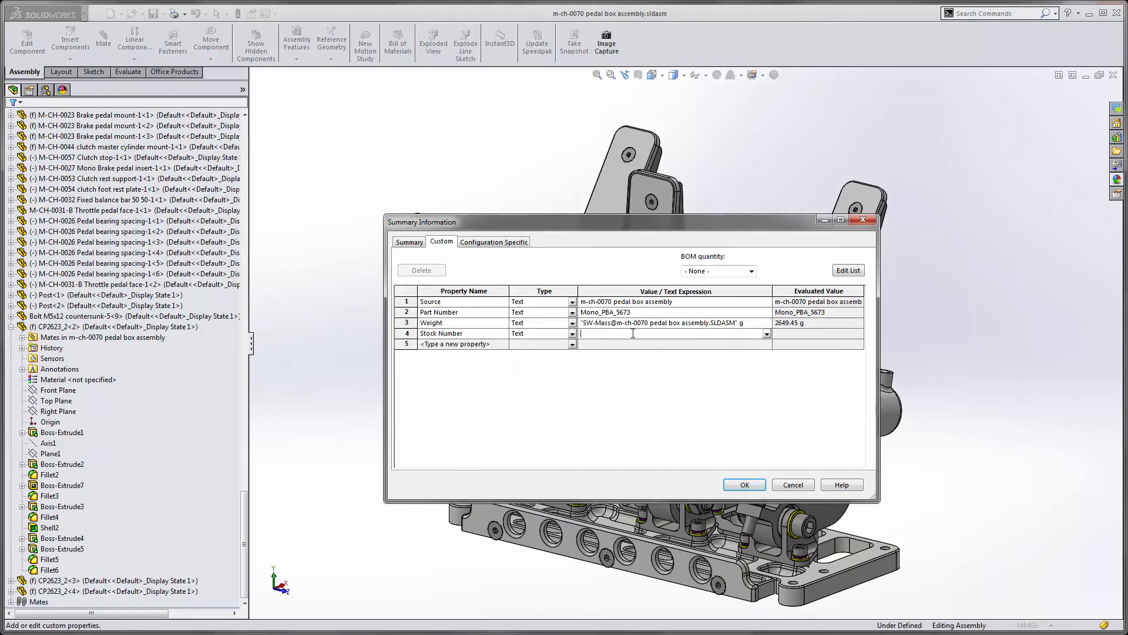
text(SN)
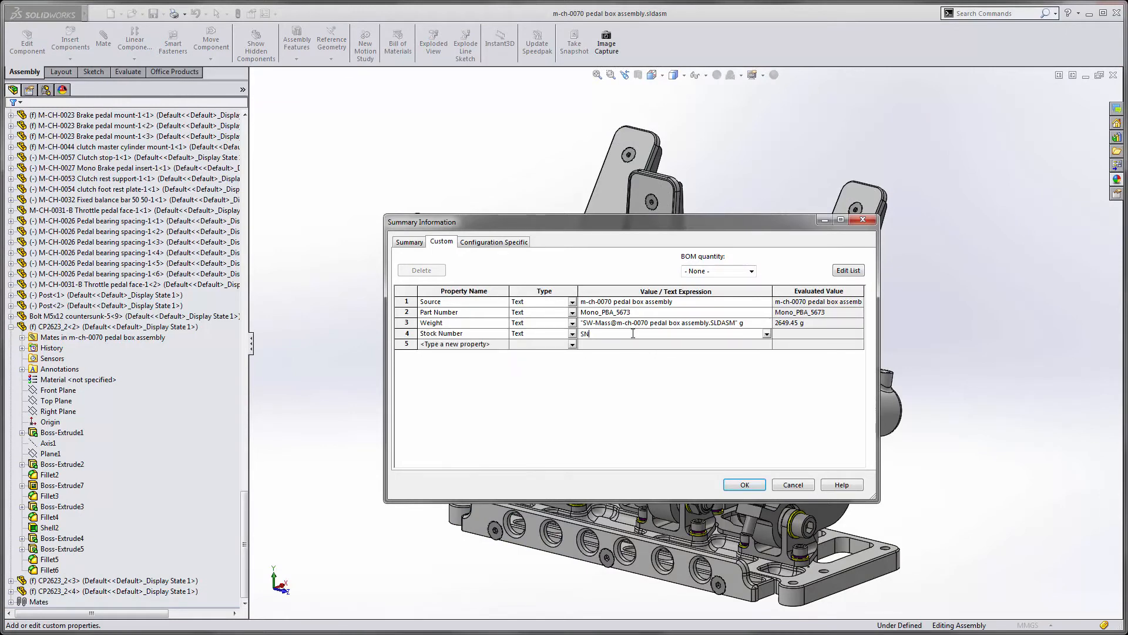
text(_83883)
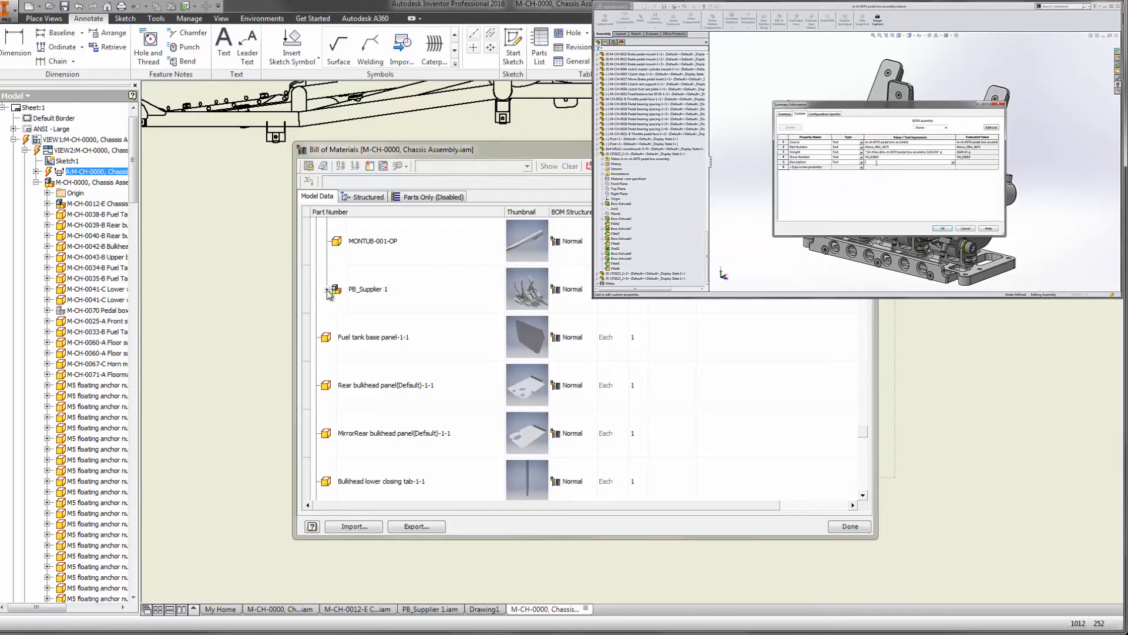
Step: Expand PB_Supplier 1 on Model Data to show the Mono_PBA_5673 pedal box row
click(334, 289)
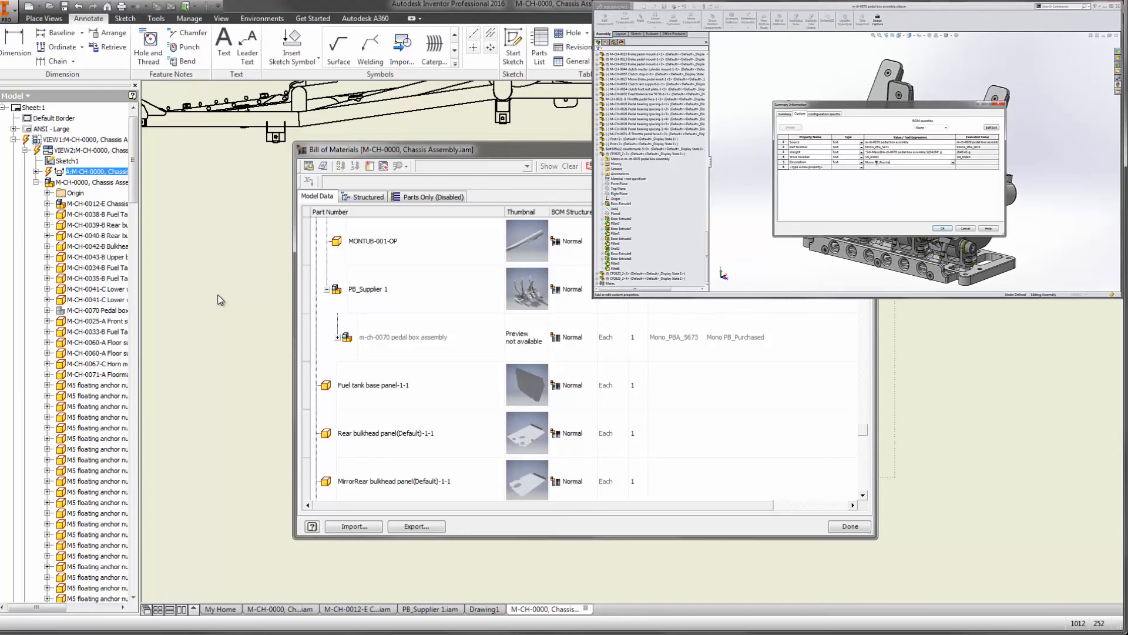
click(912, 162)
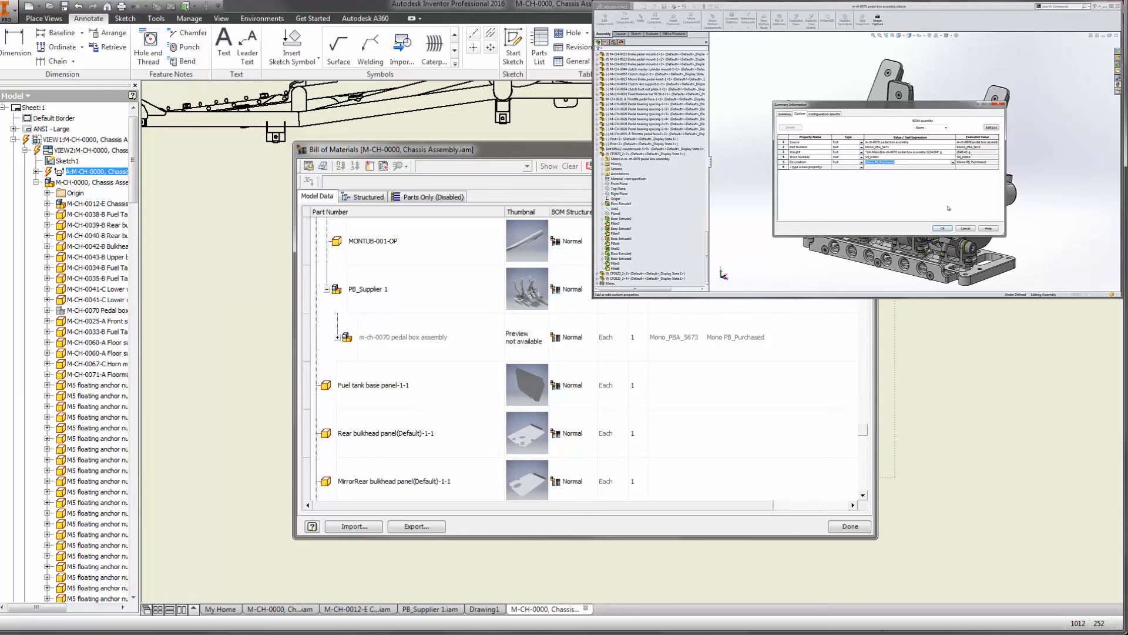